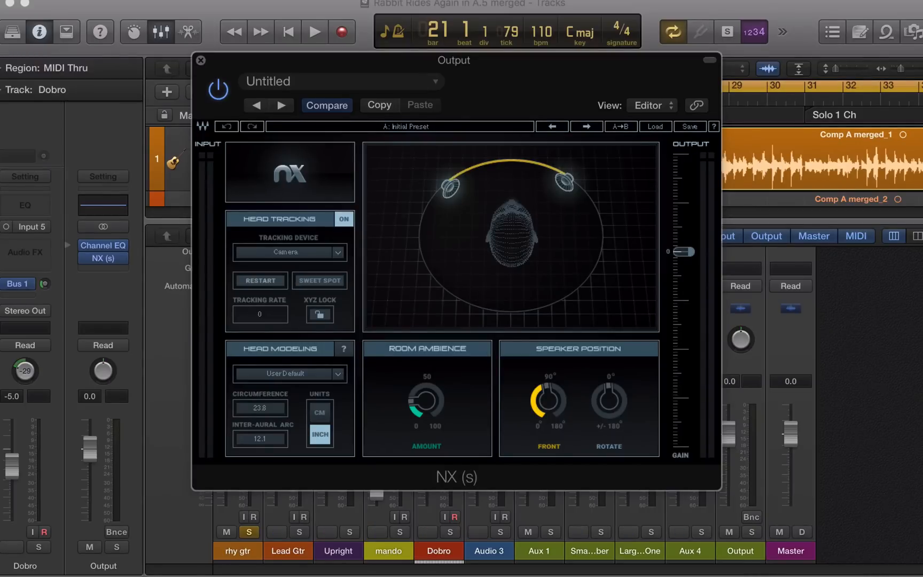
- Open the WavesHeadTracker window and let it lock onto the face at 12 fps
left_click(319, 280)
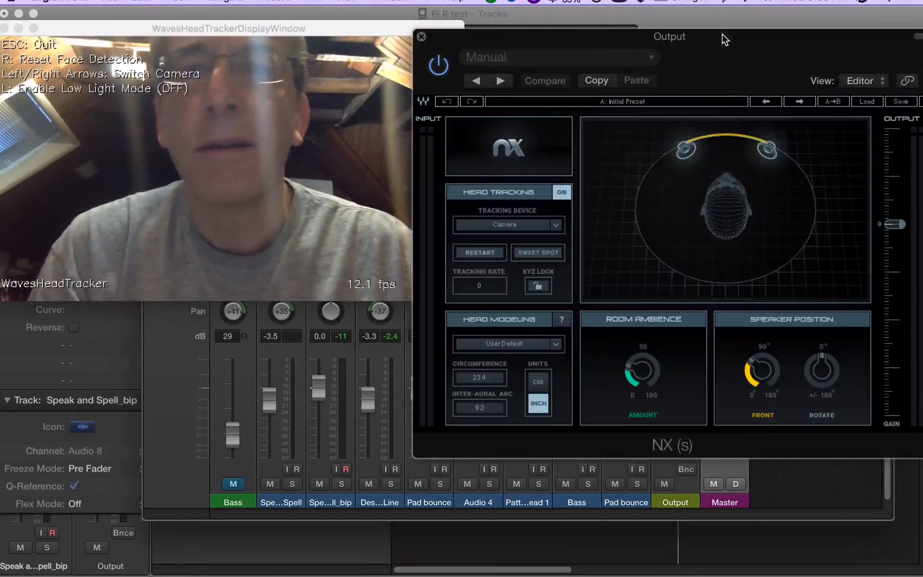
left_click(537, 252)
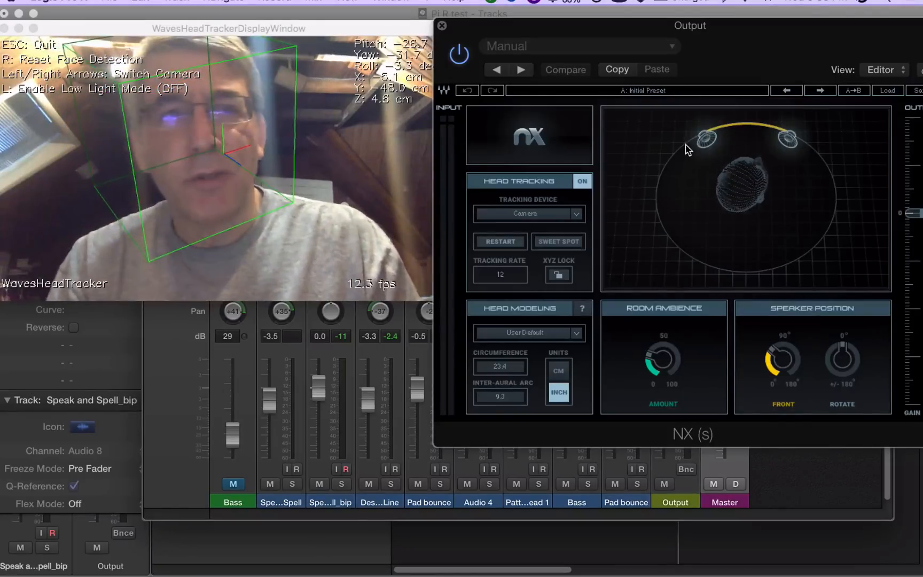
left_click(558, 242)
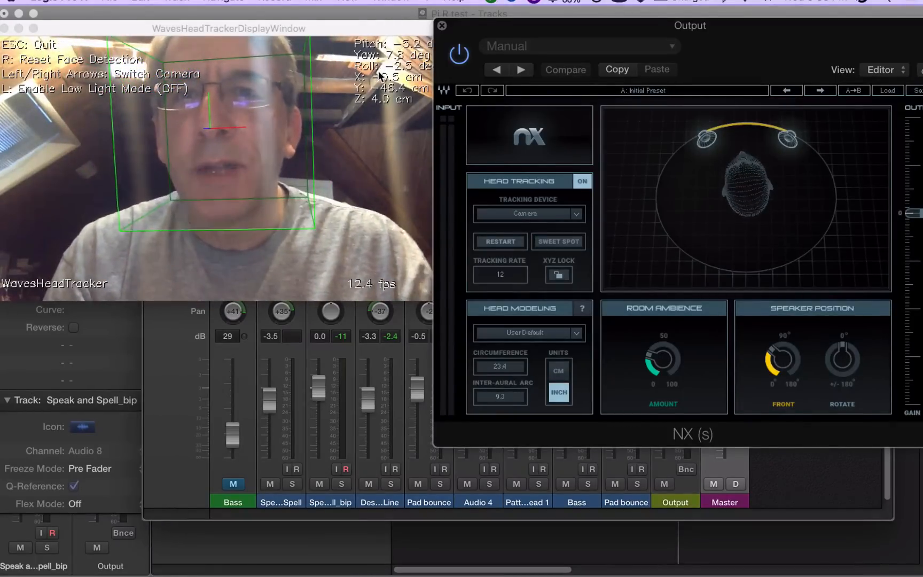
left_click(559, 241)
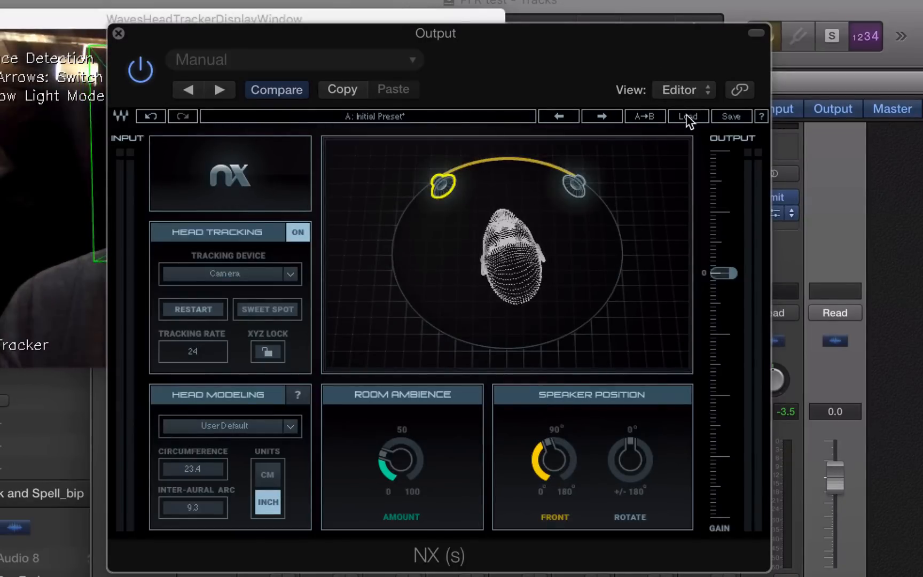
- Load the Initial factory preset and rotate the stereo speaker pair around the head
left_click(688, 116)
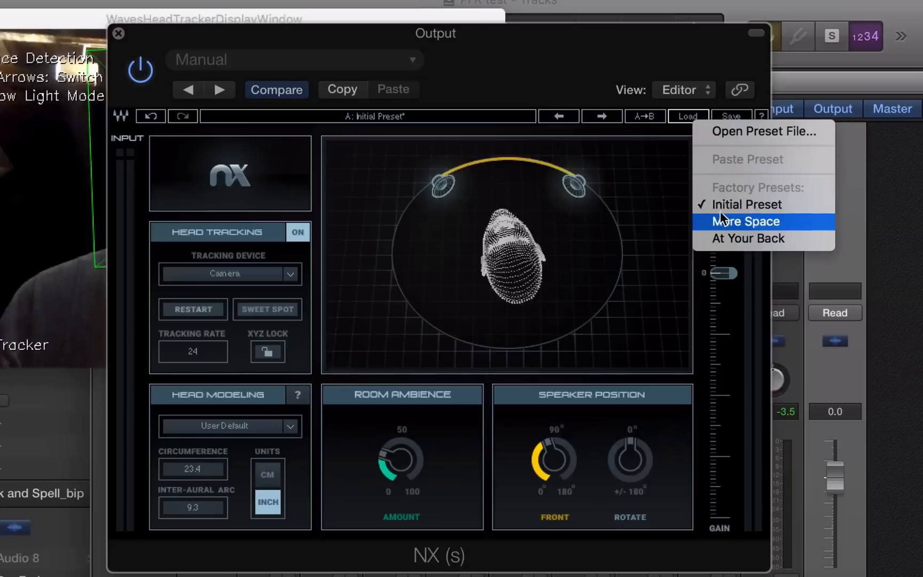
left_click(747, 204)
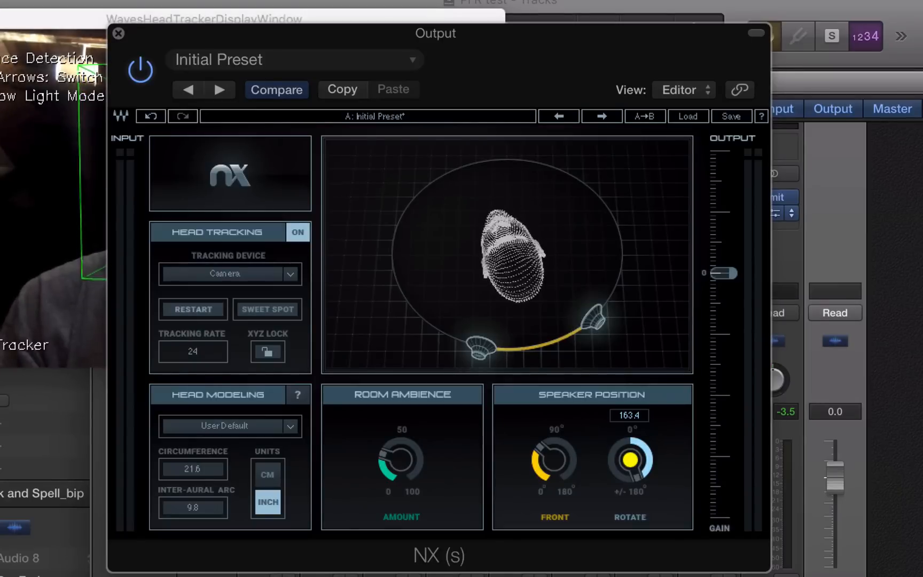
left_click_drag(629, 462, 629, 447)
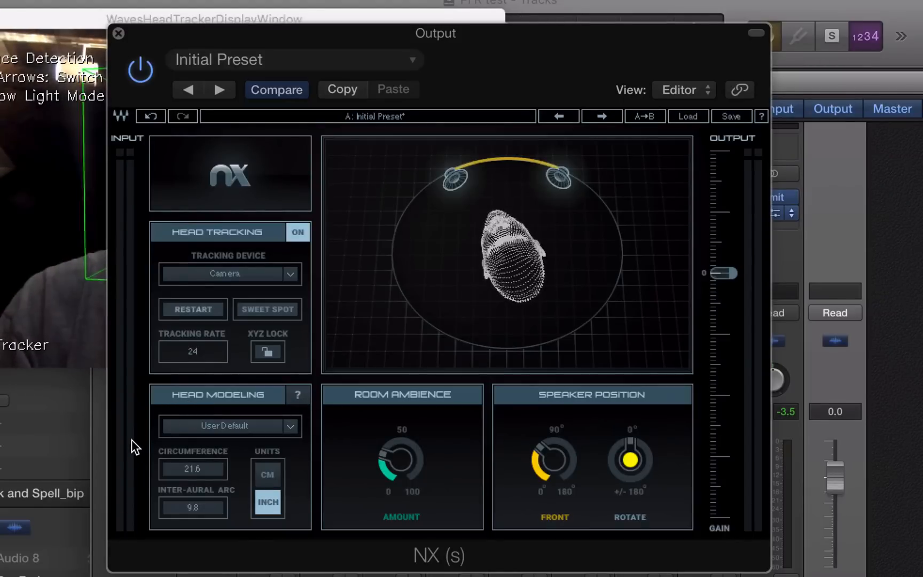
- Adjust the Room Ambience Amount knob for the front stereo speakers
left_click(298, 395)
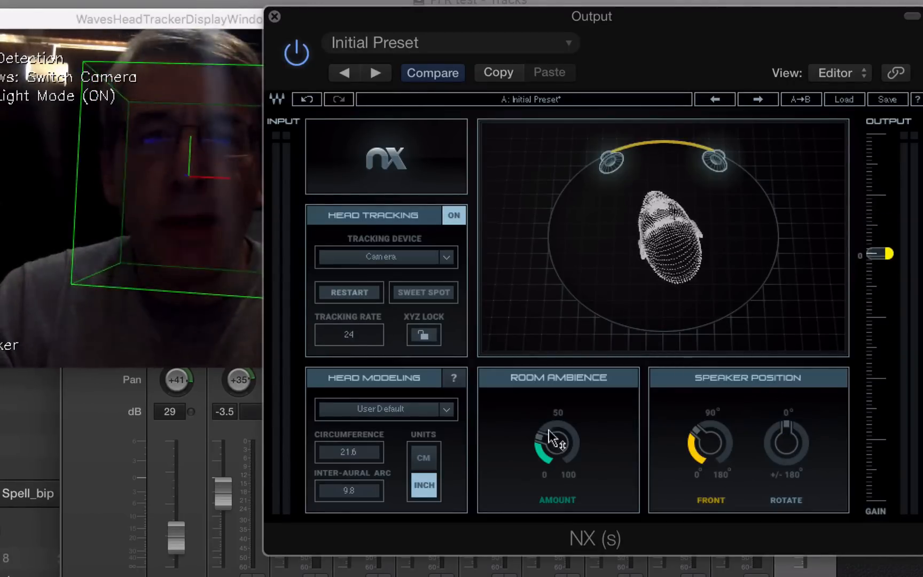
left_click_drag(555, 451, 555, 436)
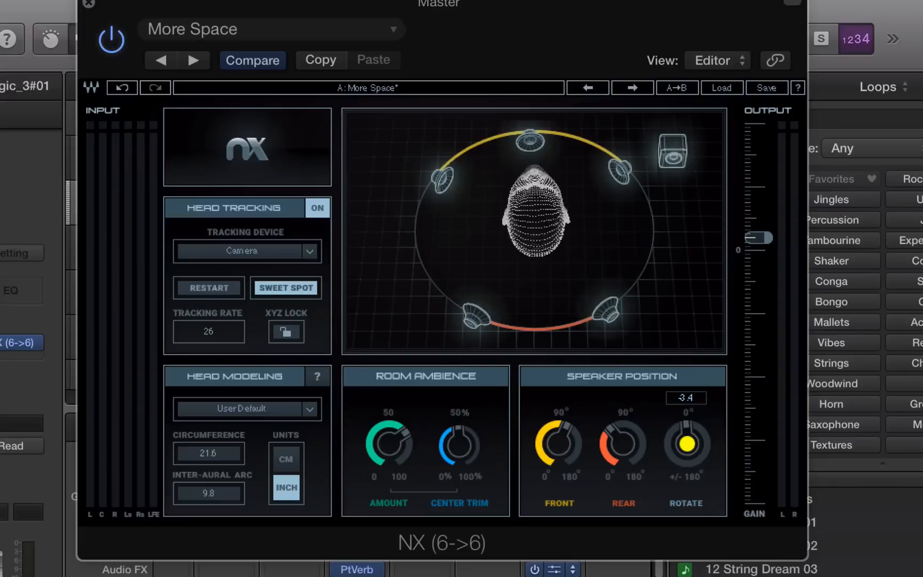
- Turn the Speaker Position Rotate knob to about -154 degrees
left_click_drag(685, 442, 685, 423)
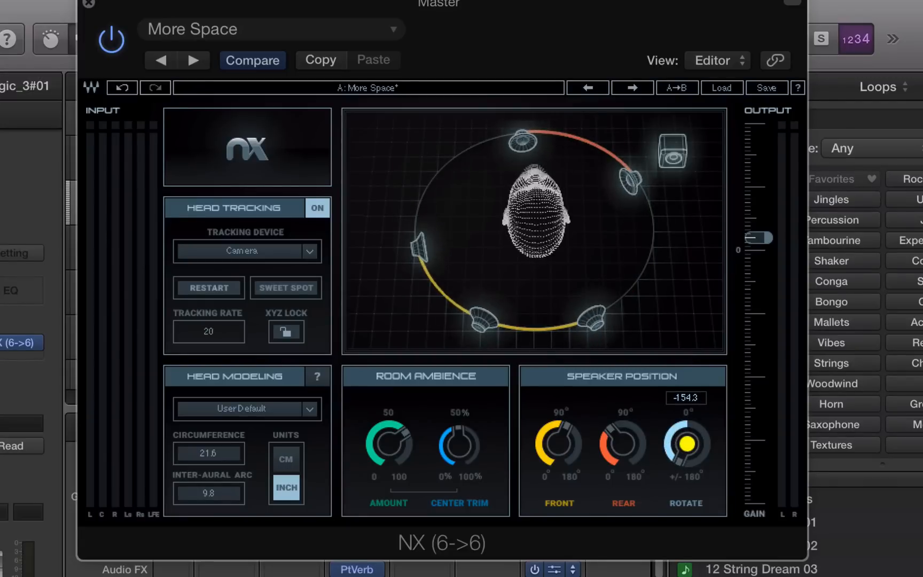
left_click_drag(685, 446, 694, 423)
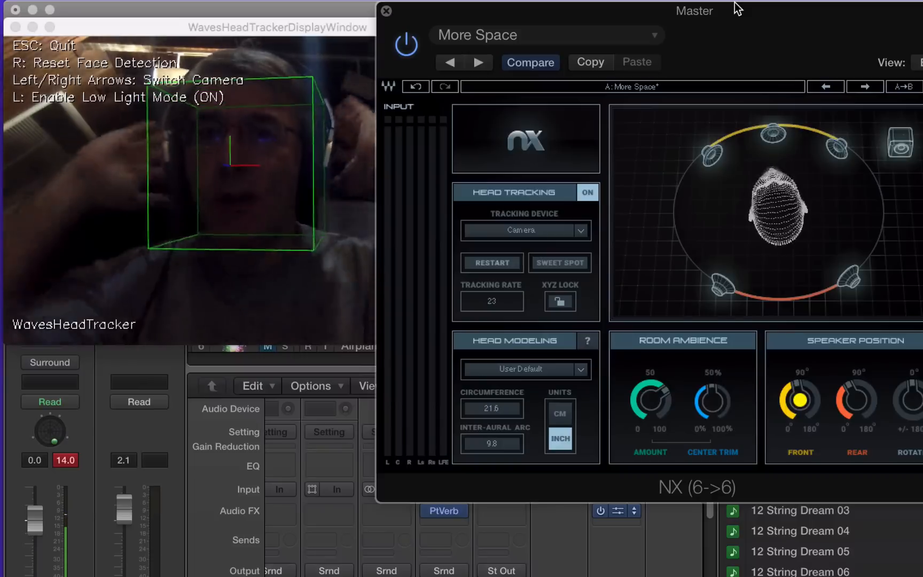
- Click Sweet Spot to recenter listening on the current head position
left_click(559, 262)
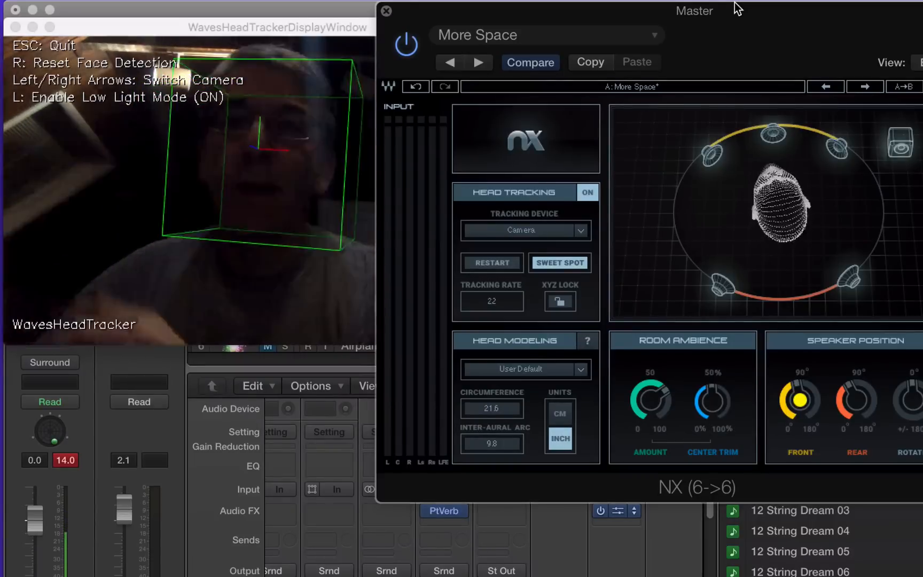